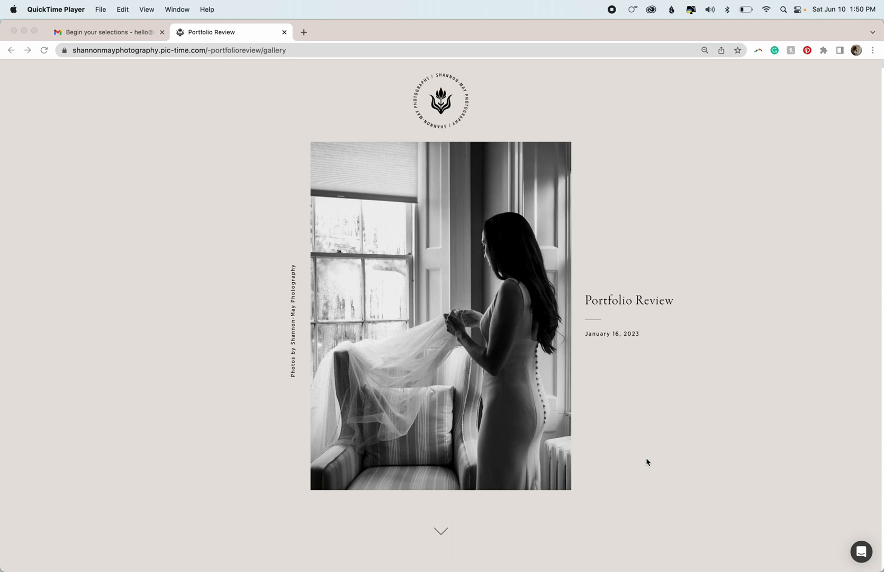
pyautogui.moveTo(639, 455)
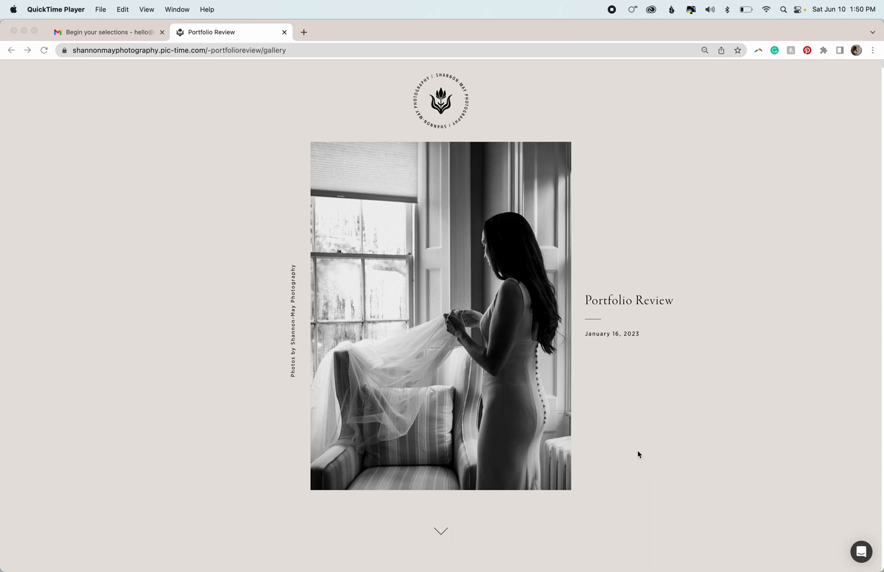
pyautogui.moveTo(120, 37)
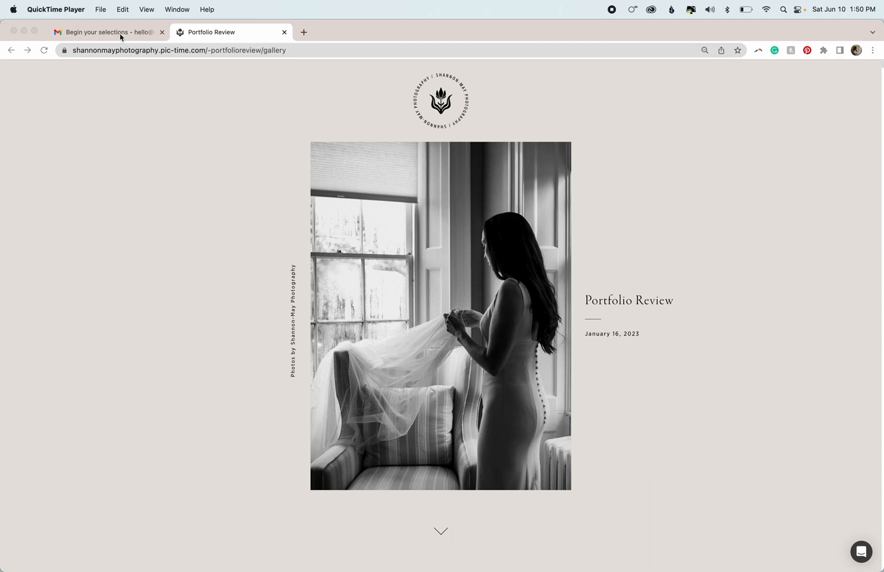
# - From the Gmail selections email, launch the Portfolio Review gallery via FLAG PHOTOS
pyautogui.click(107, 32)
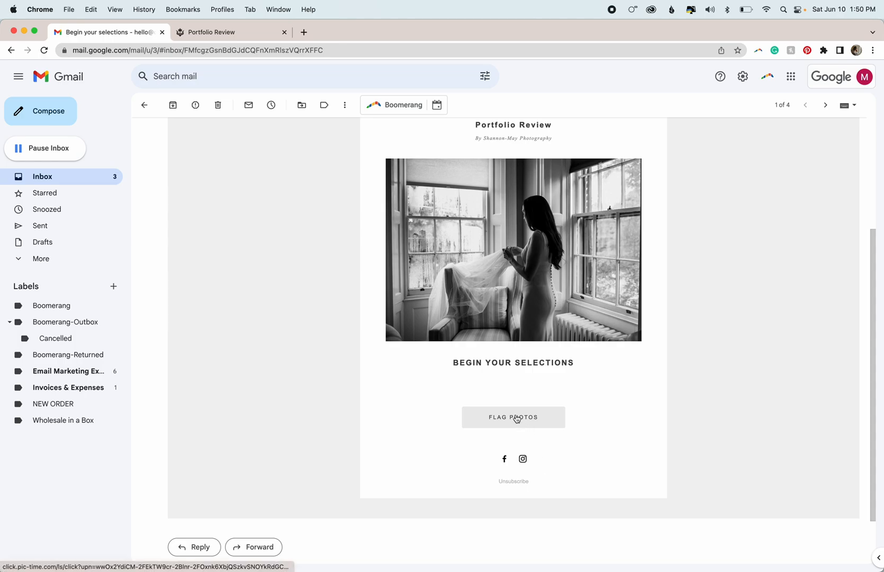
pyautogui.moveTo(519, 419)
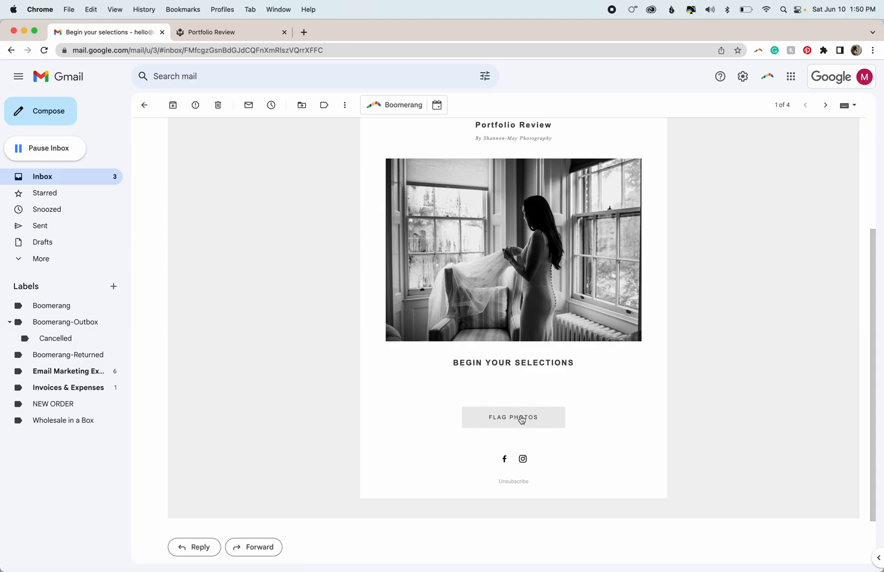
pyautogui.click(513, 418)
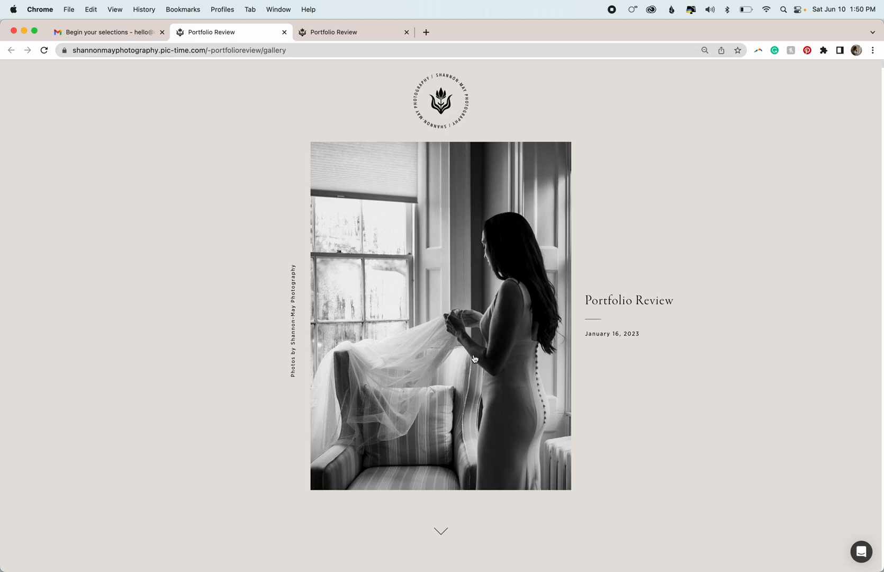
# - Scroll past the cover into the photo grid until the veil-and-mirror photo is visible
pyautogui.scroll(-3)
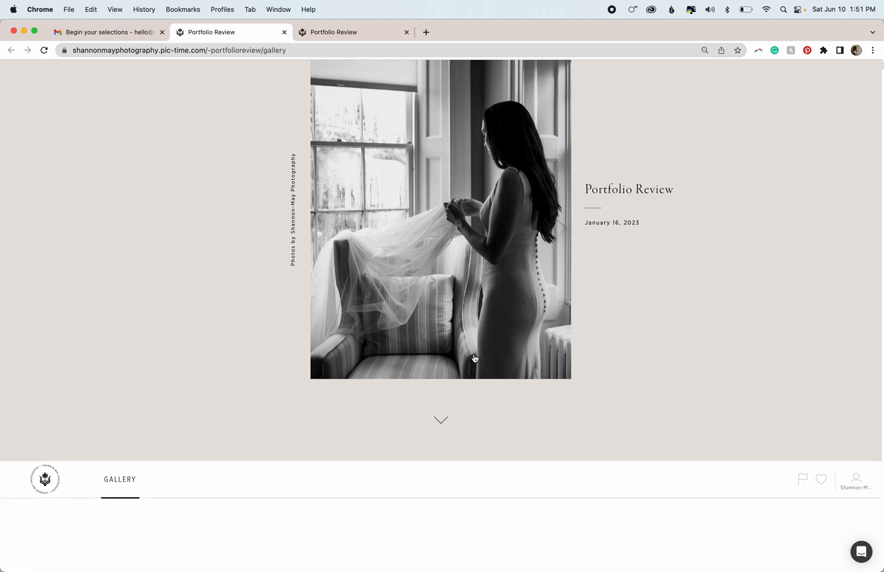
pyautogui.scroll(-3)
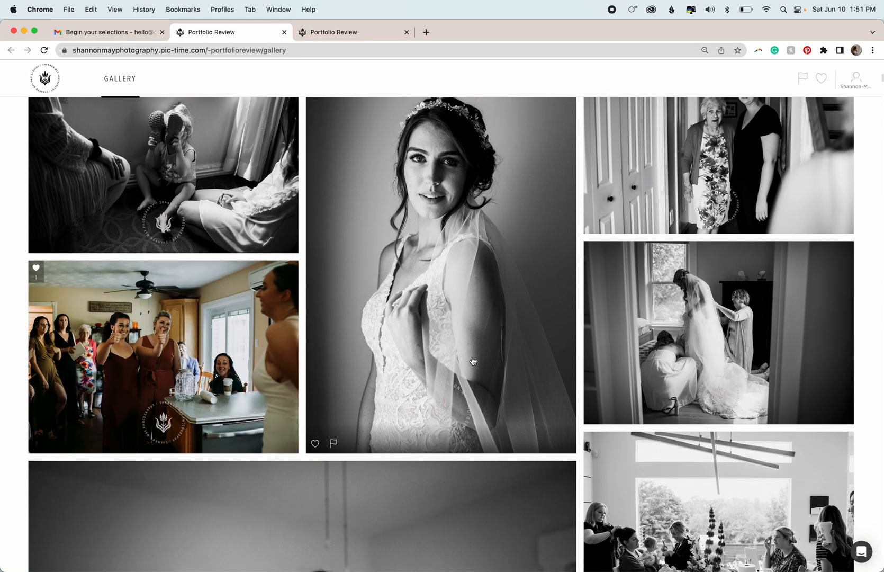
pyautogui.scroll(-3)
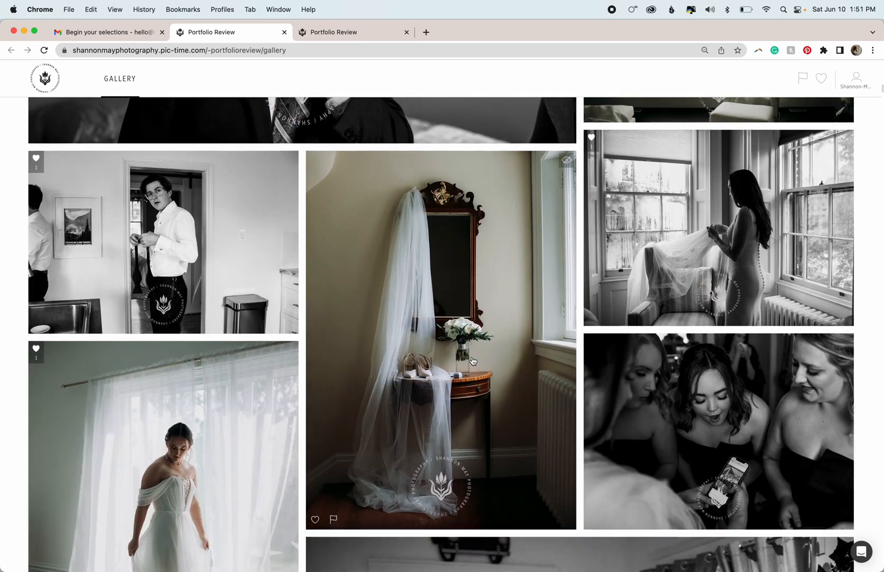
pyautogui.scroll(-3)
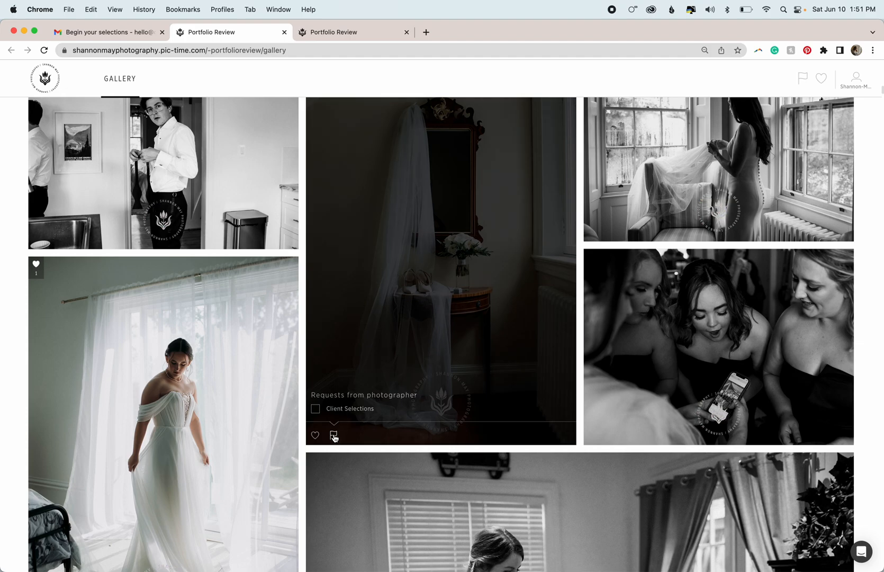
# - Flag the veil-and-mirror photo for Client Selections and view the requests panel showing 1 of 5 flagged
pyautogui.click(315, 409)
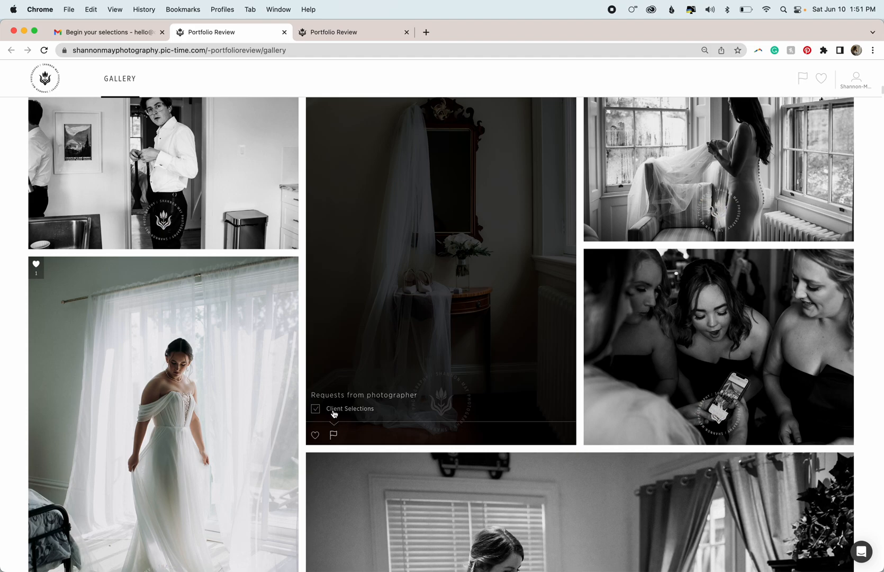
pyautogui.click(333, 412)
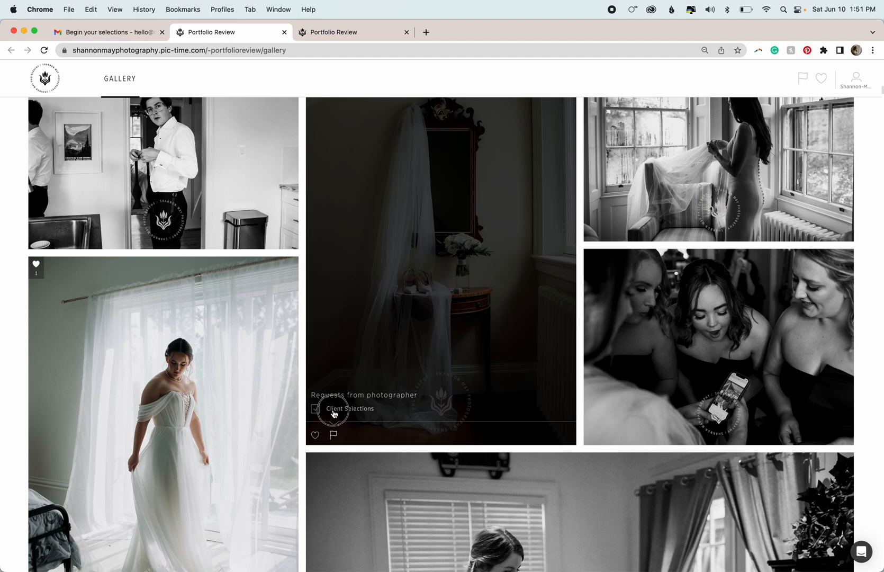
pyautogui.click(335, 408)
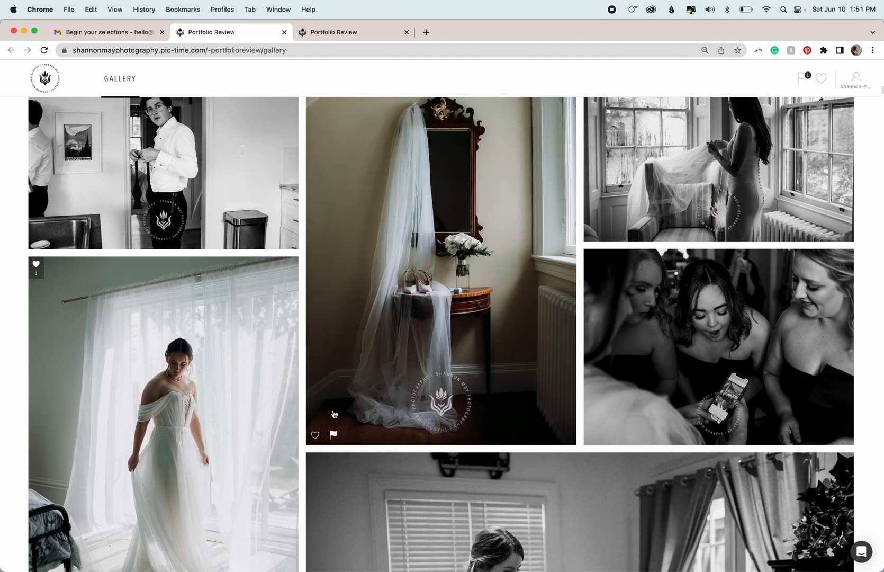
pyautogui.moveTo(751, 64)
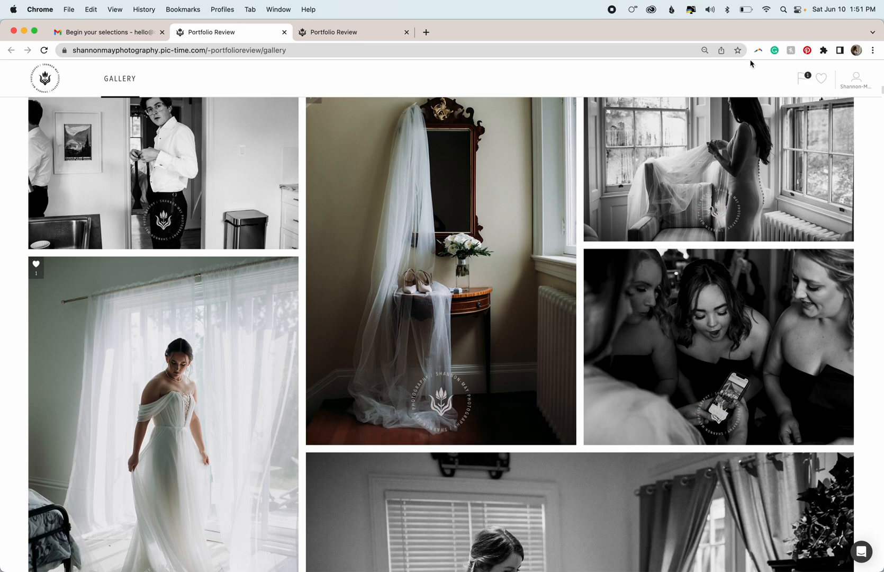
pyautogui.click(801, 78)
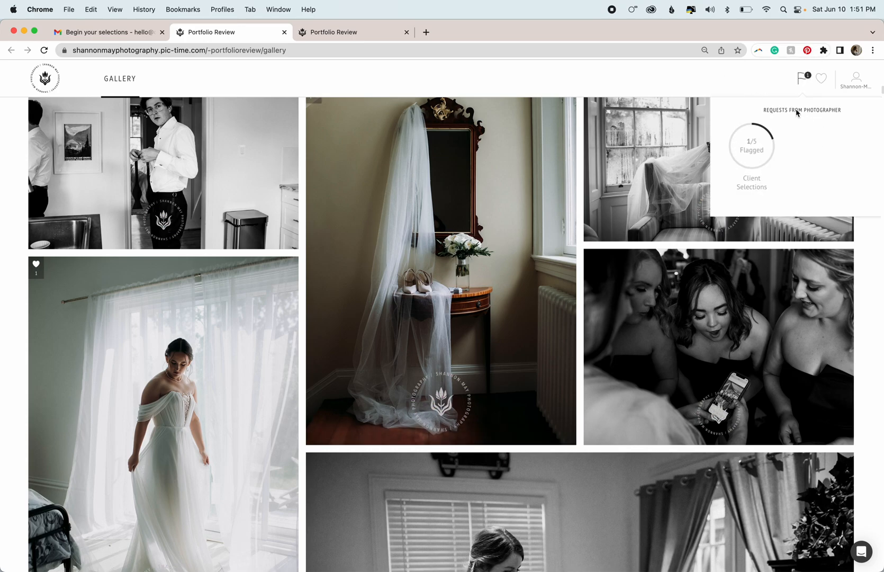
pyautogui.moveTo(728, 186)
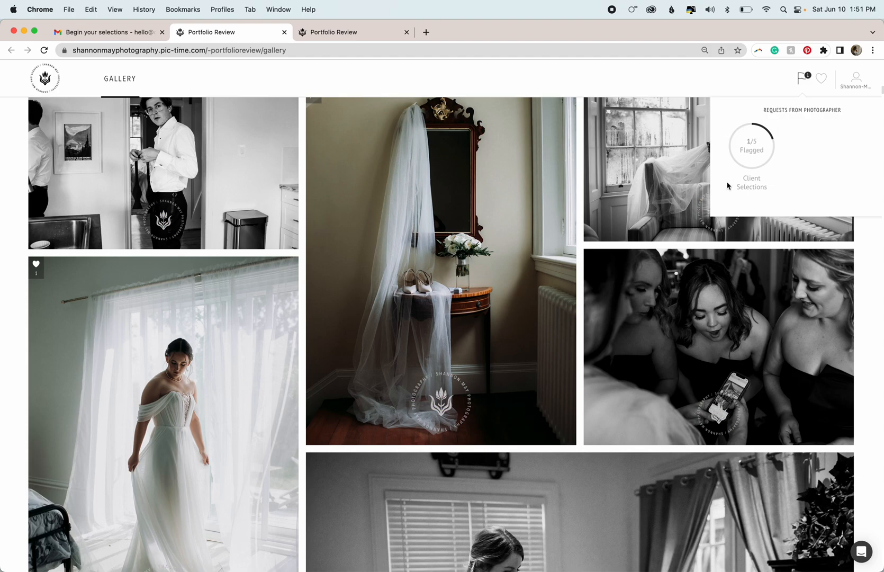
pyautogui.moveTo(739, 153)
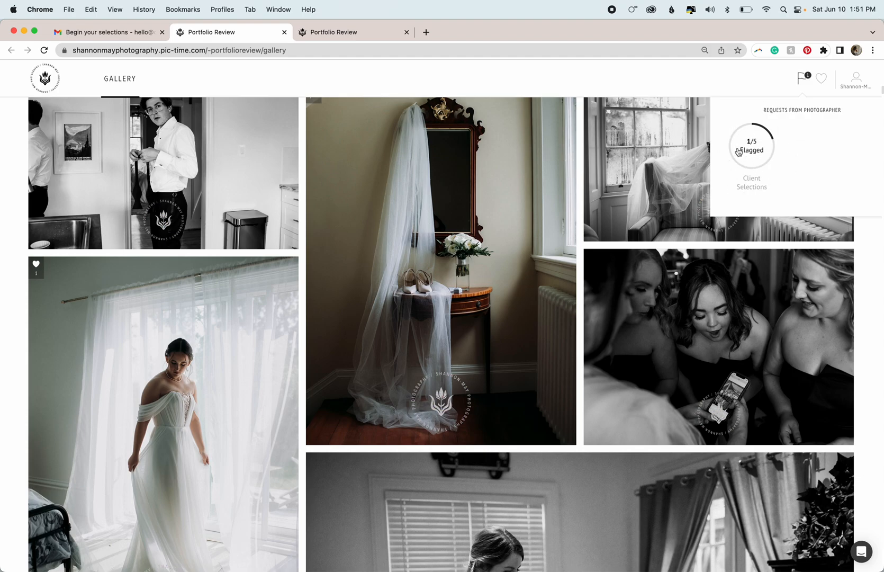
pyautogui.moveTo(769, 161)
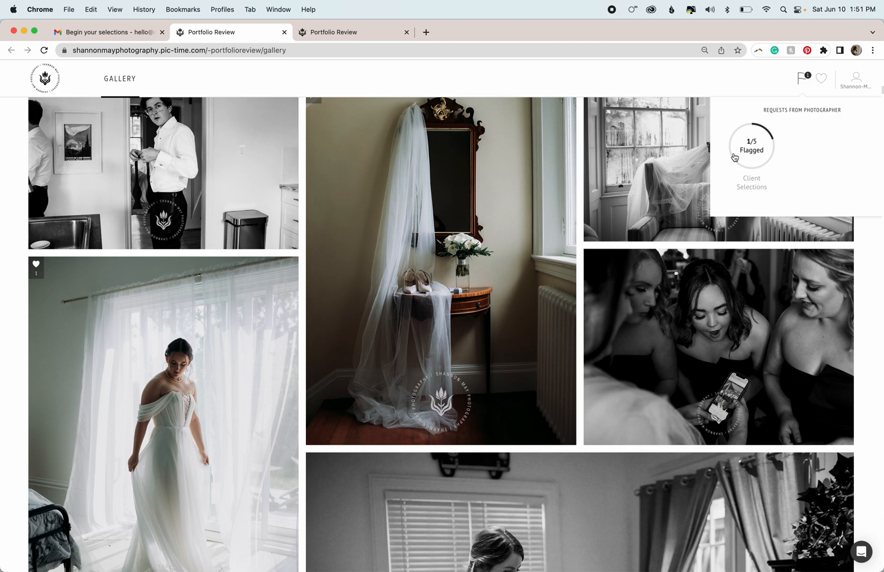
# - Scroll further through the gallery, flagging two more photos including the hair-curling shot for 3 of 5
pyautogui.scroll(-3)
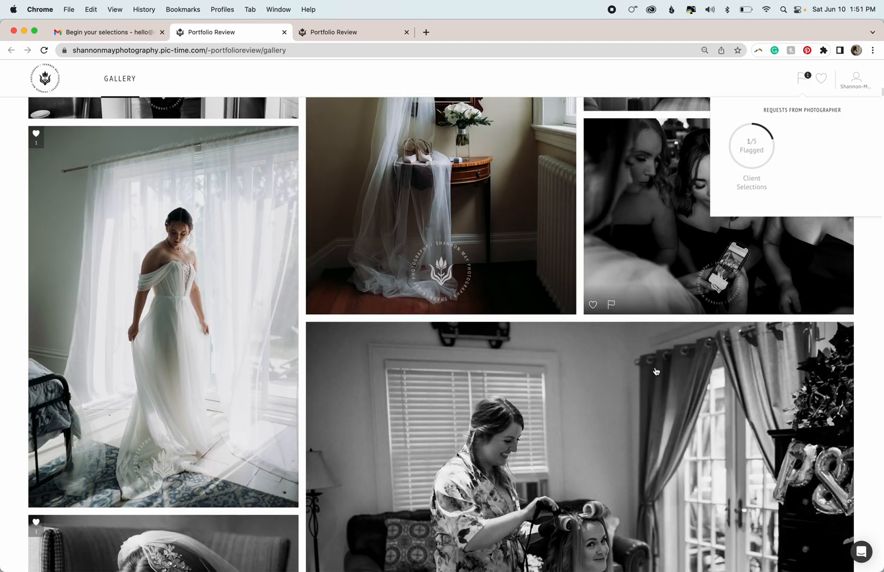
pyautogui.scroll(-3)
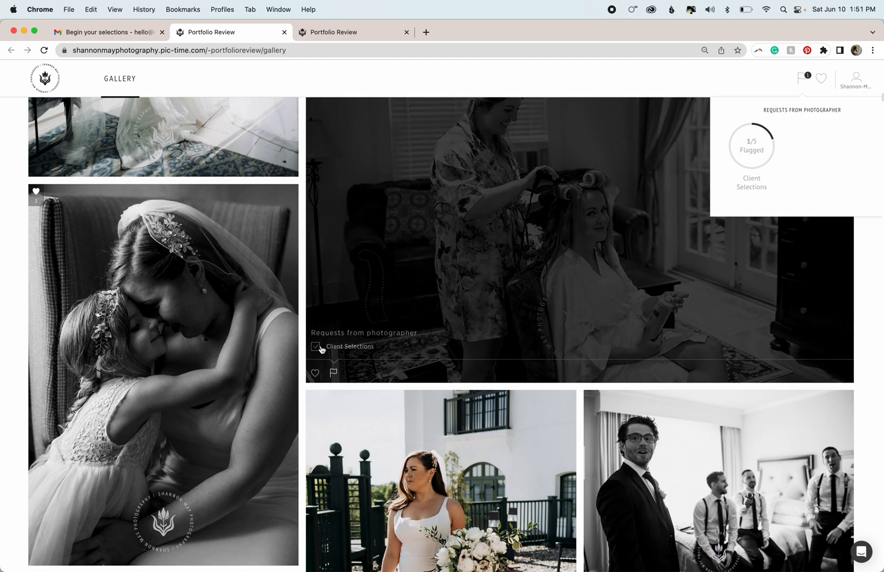
pyautogui.scroll(-3)
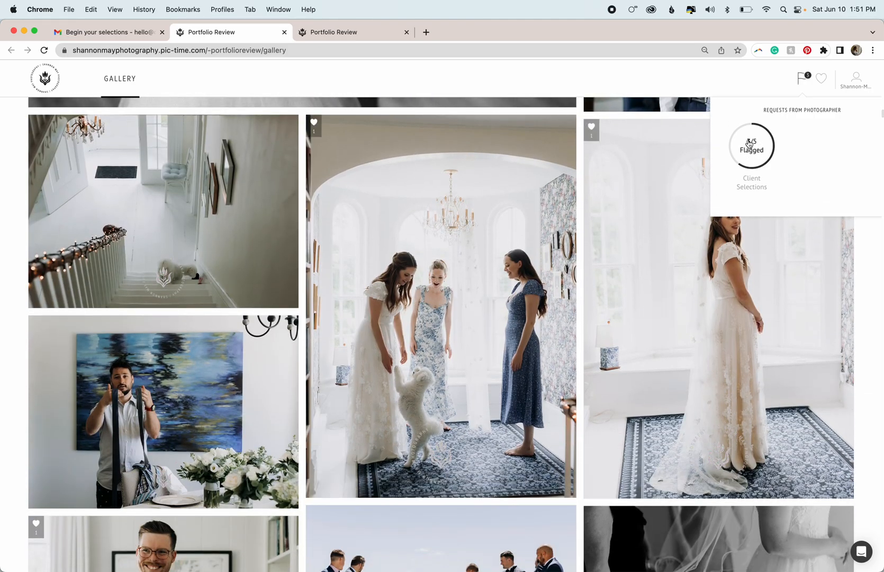
pyautogui.moveTo(726, 141)
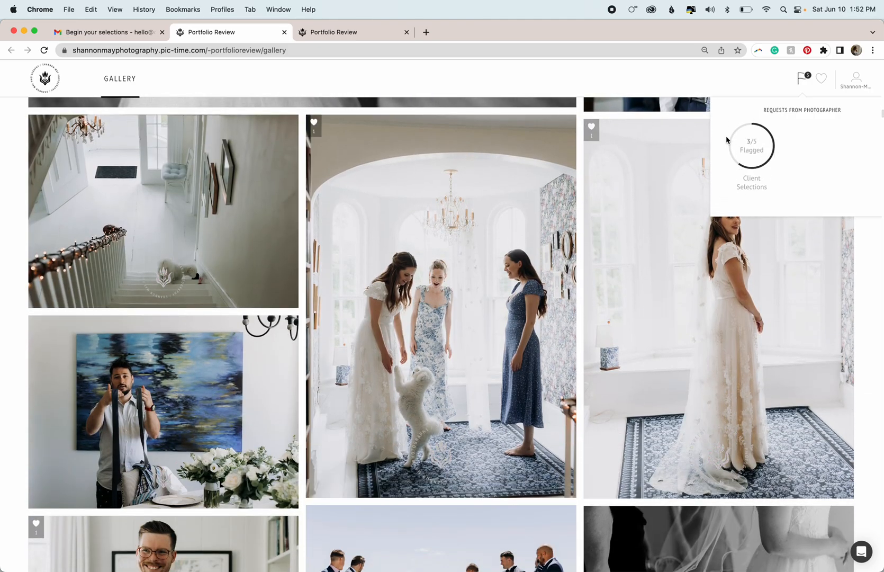
pyautogui.moveTo(746, 147)
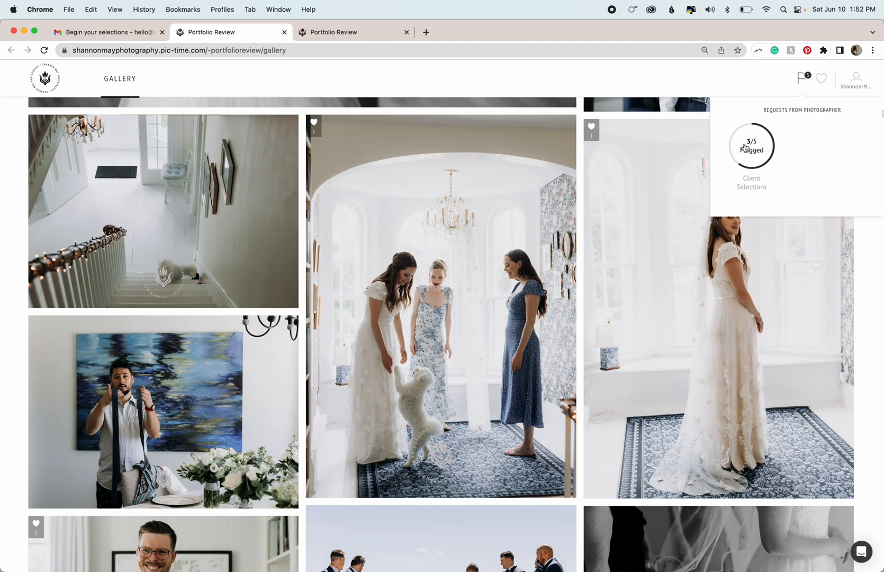
pyautogui.scroll(-3)
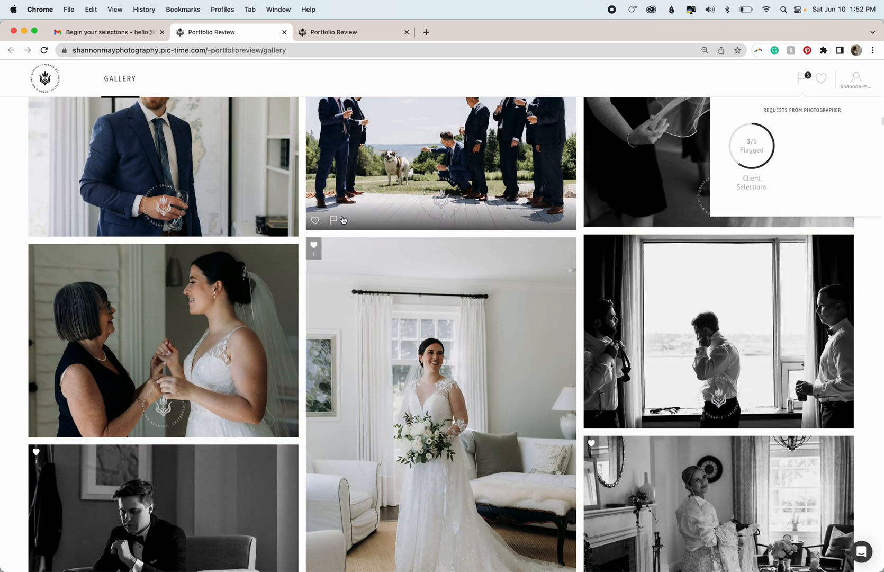
pyautogui.scroll(-3)
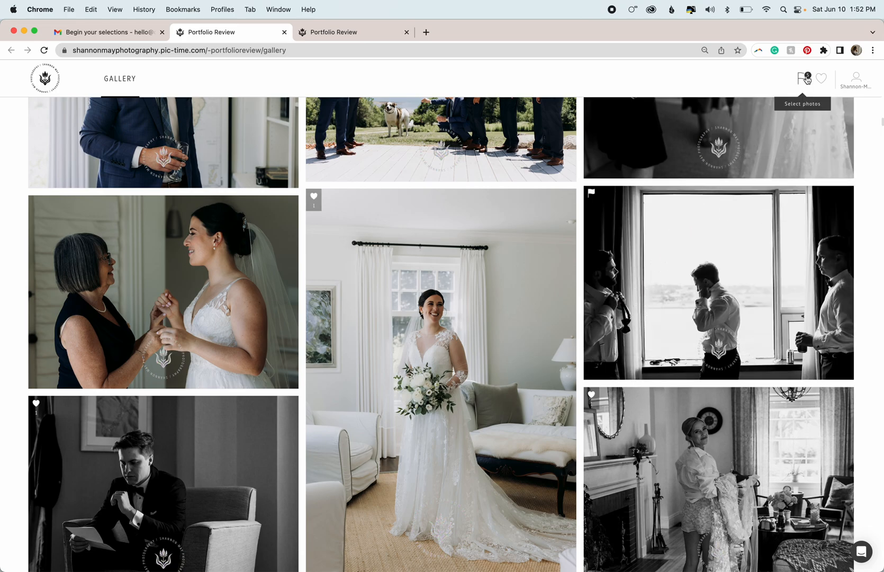
# - Show the 5/5 Flagged counter and open the overview of all five Client Selections photos
pyautogui.click(805, 79)
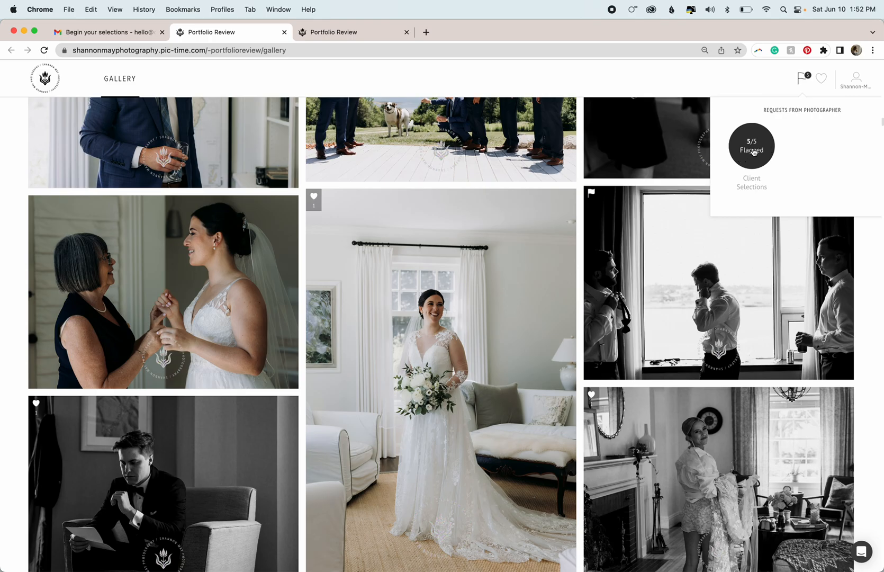
pyautogui.click(751, 145)
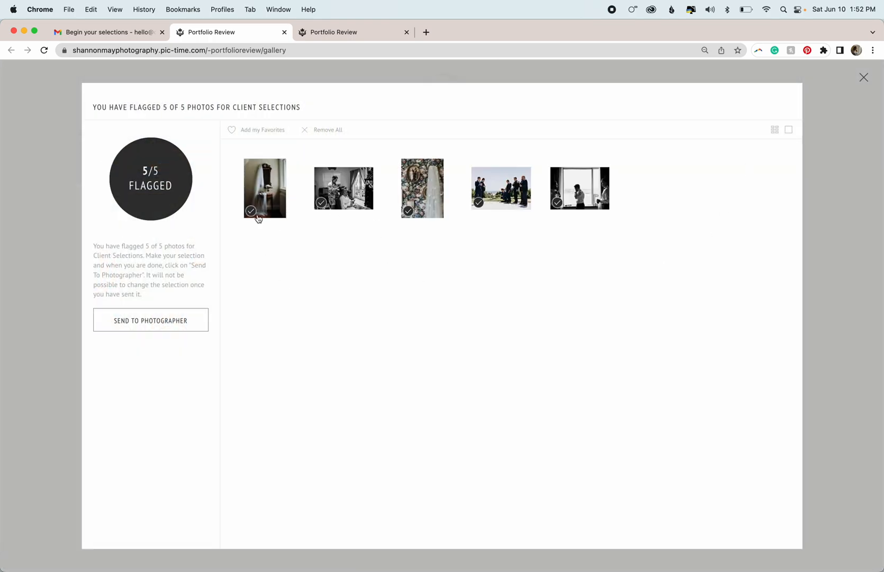
pyautogui.moveTo(288, 362)
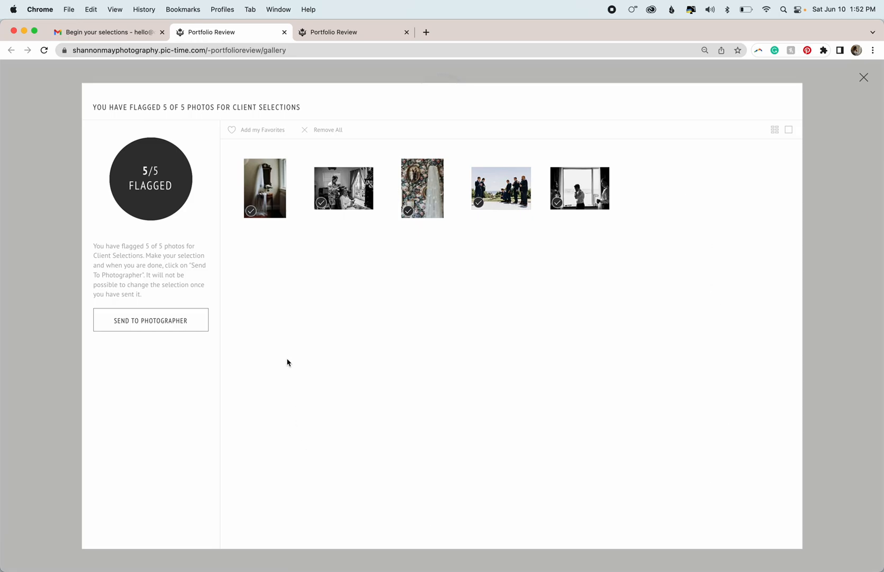
pyautogui.moveTo(683, 216)
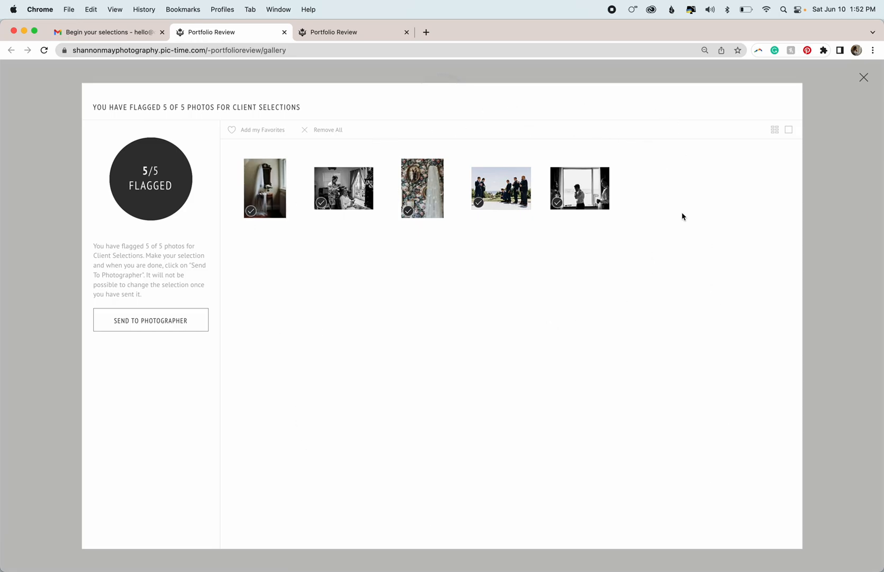
pyautogui.moveTo(311, 224)
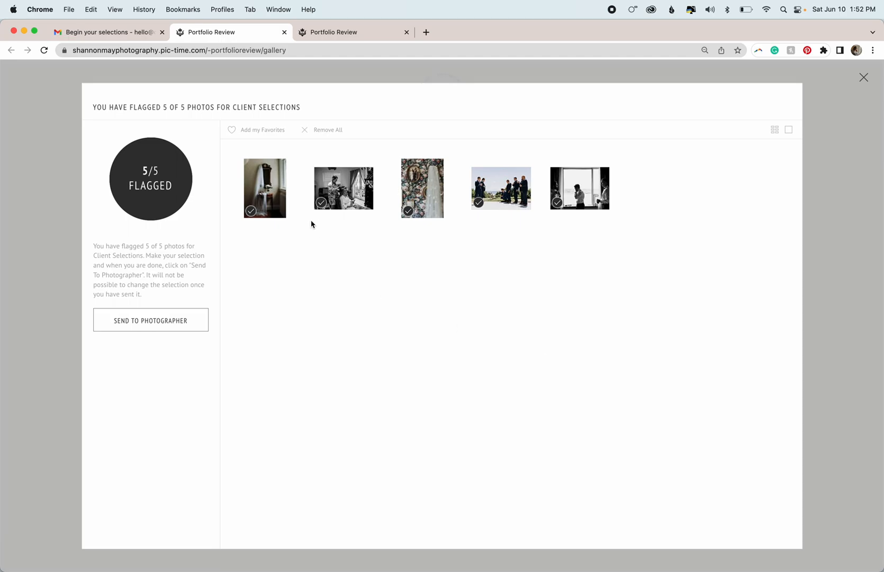
pyautogui.moveTo(632, 222)
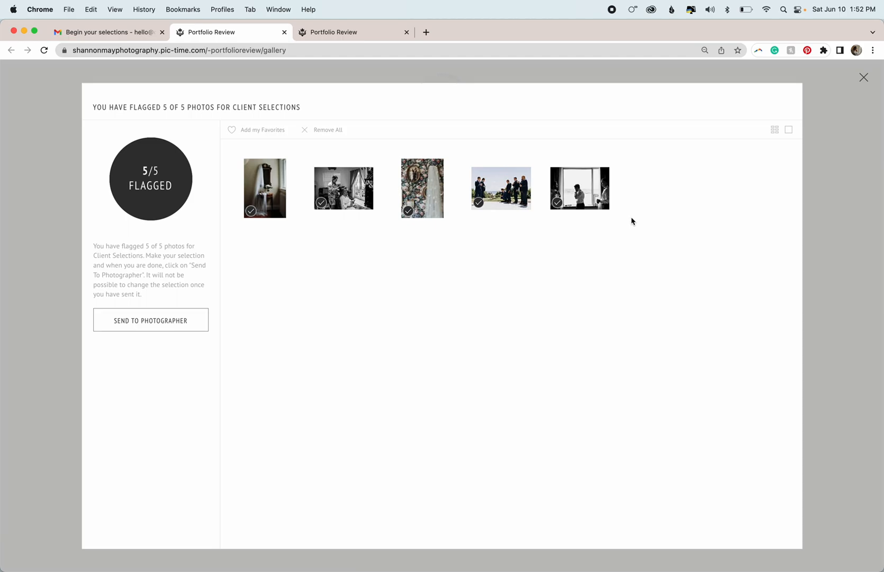
pyautogui.moveTo(612, 276)
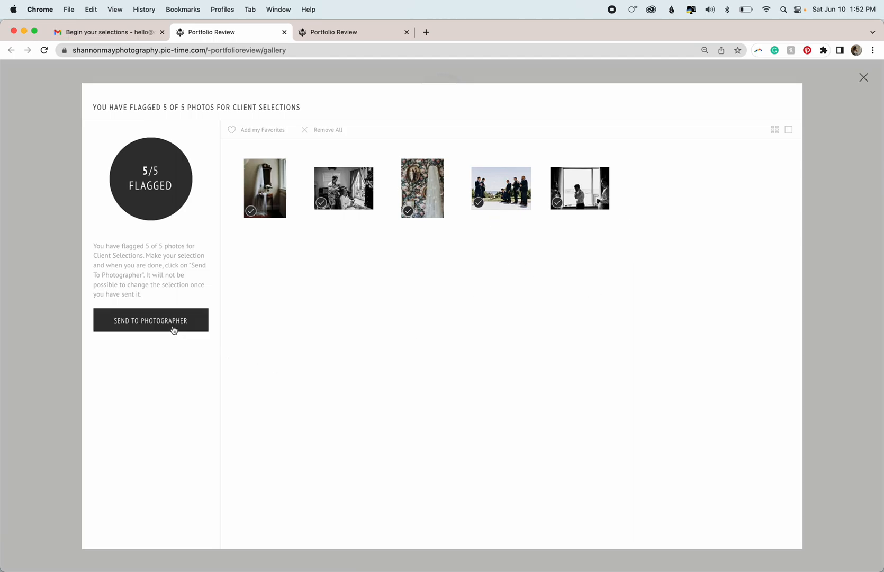
pyautogui.moveTo(172, 327)
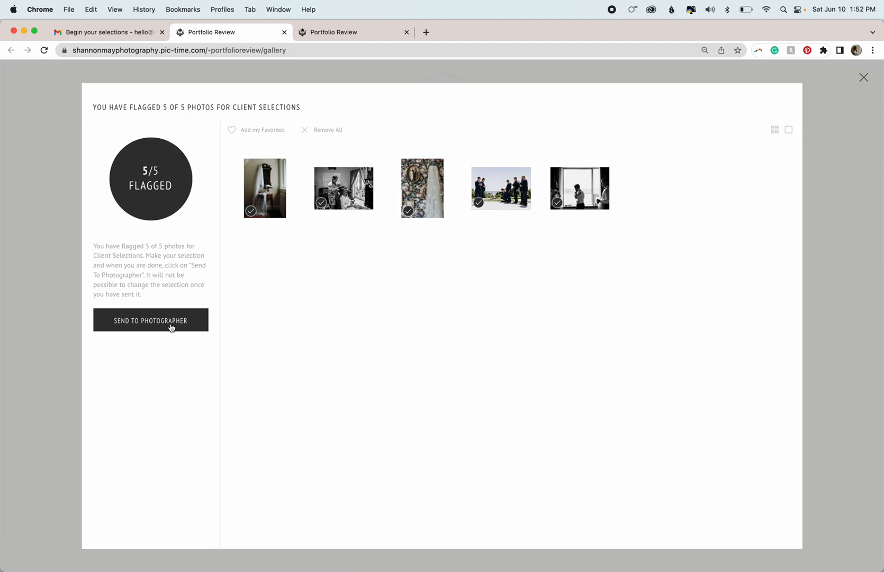
# - Send the five flagged photos to the photographer, confirming with Yes, Send, so the overview shows SENT
pyautogui.click(151, 320)
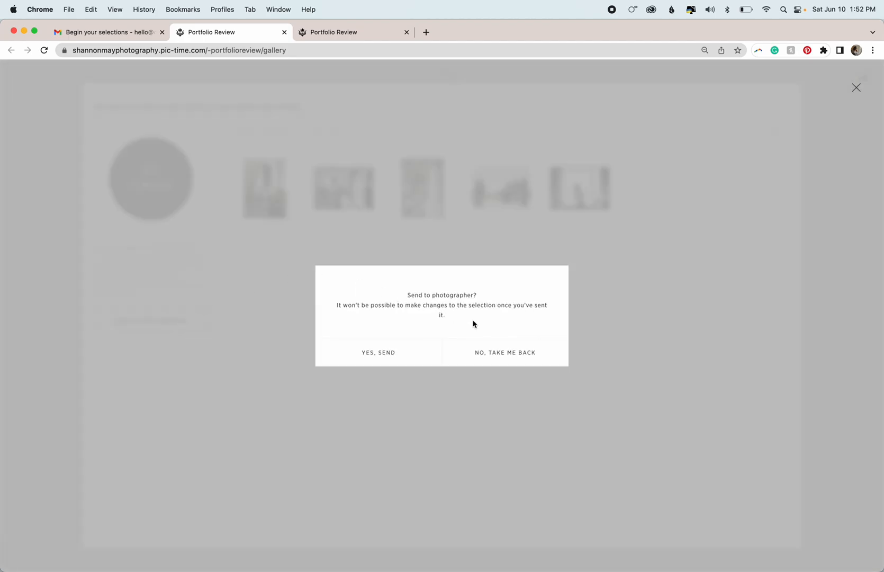
pyautogui.click(505, 353)
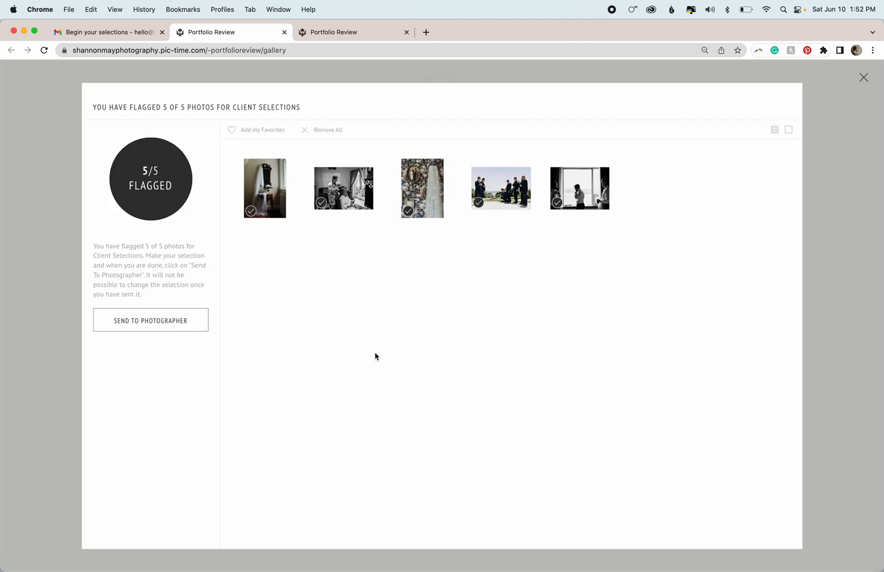
pyautogui.click(150, 320)
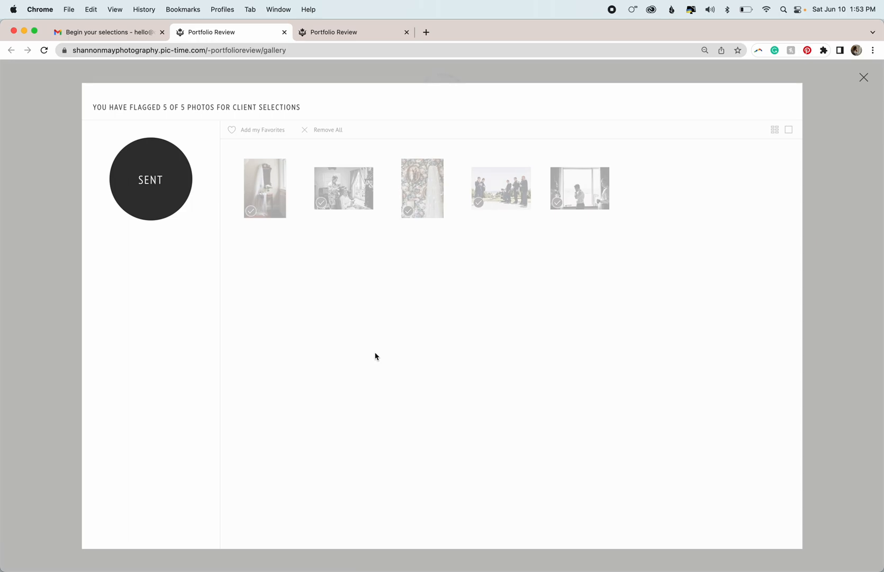
pyautogui.moveTo(815, 118)
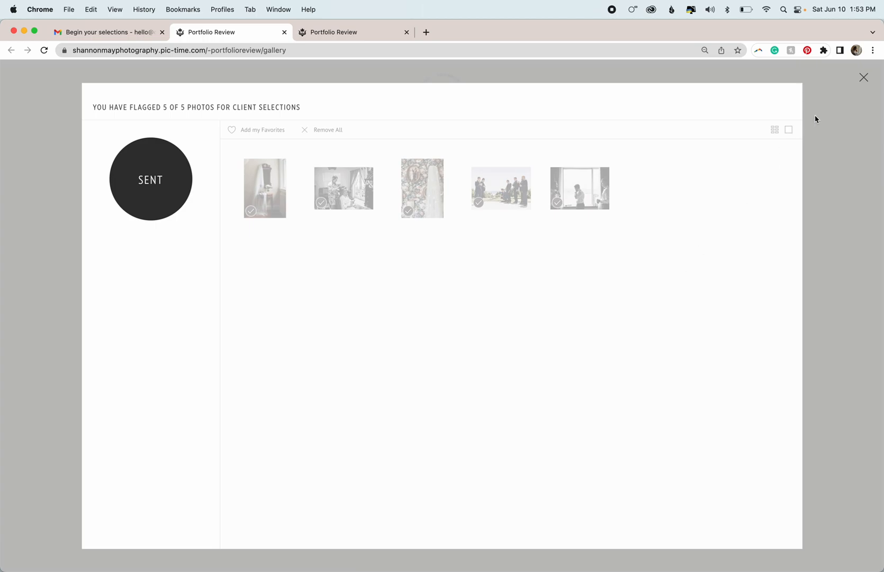